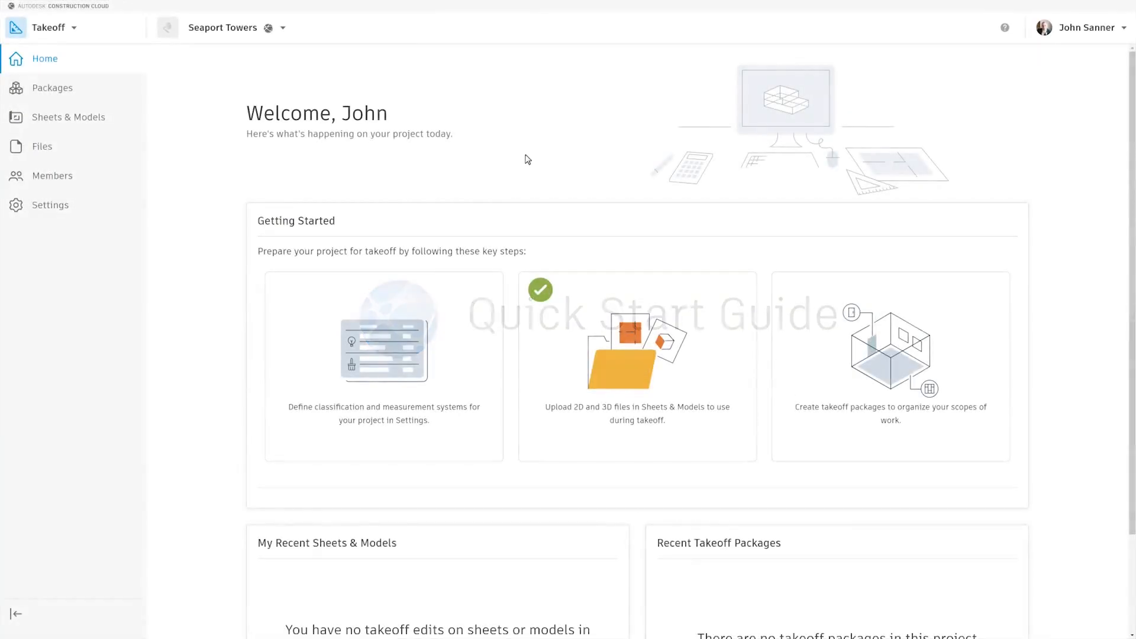
# Browse the project's 2D sheets and 3D models, then view the empty Packages list
pyautogui.click(69, 117)
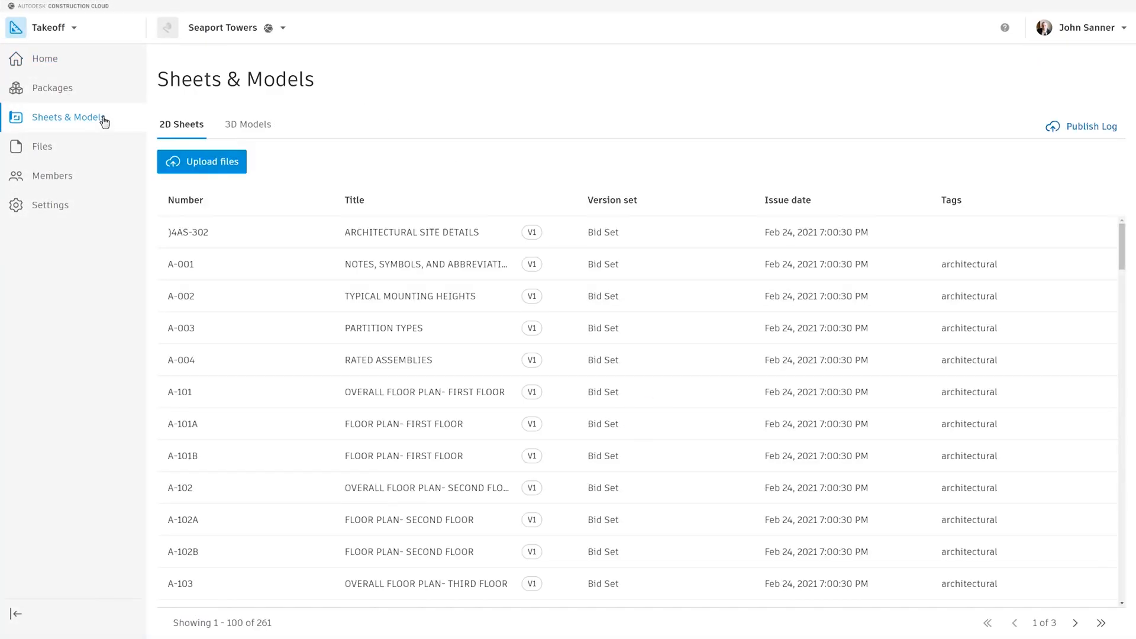
pyautogui.click(248, 123)
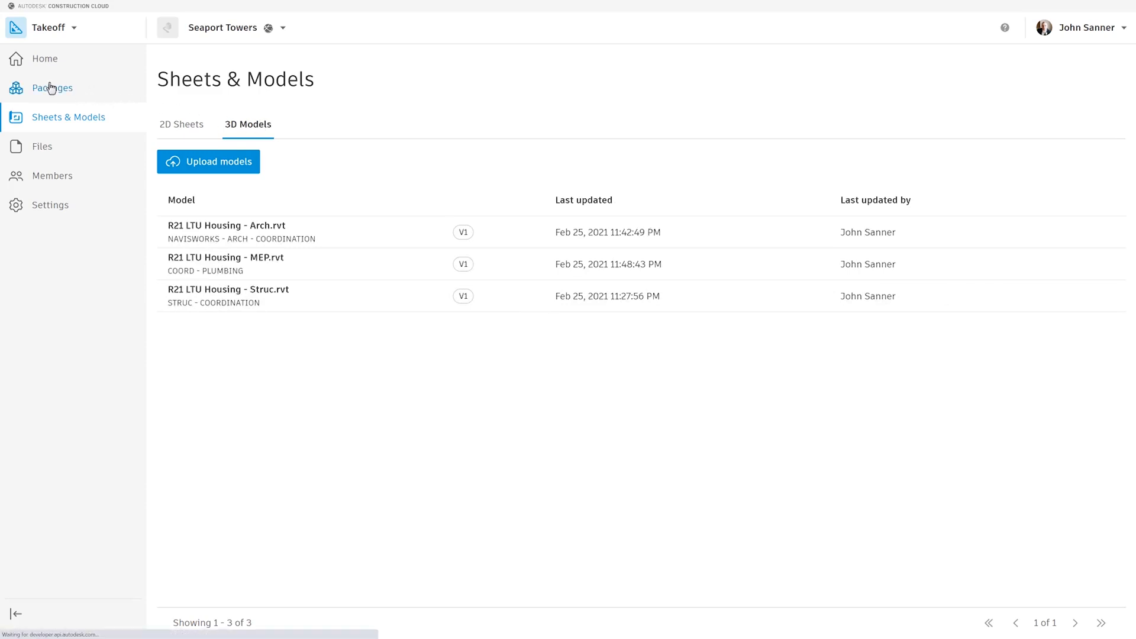
pyautogui.click(52, 87)
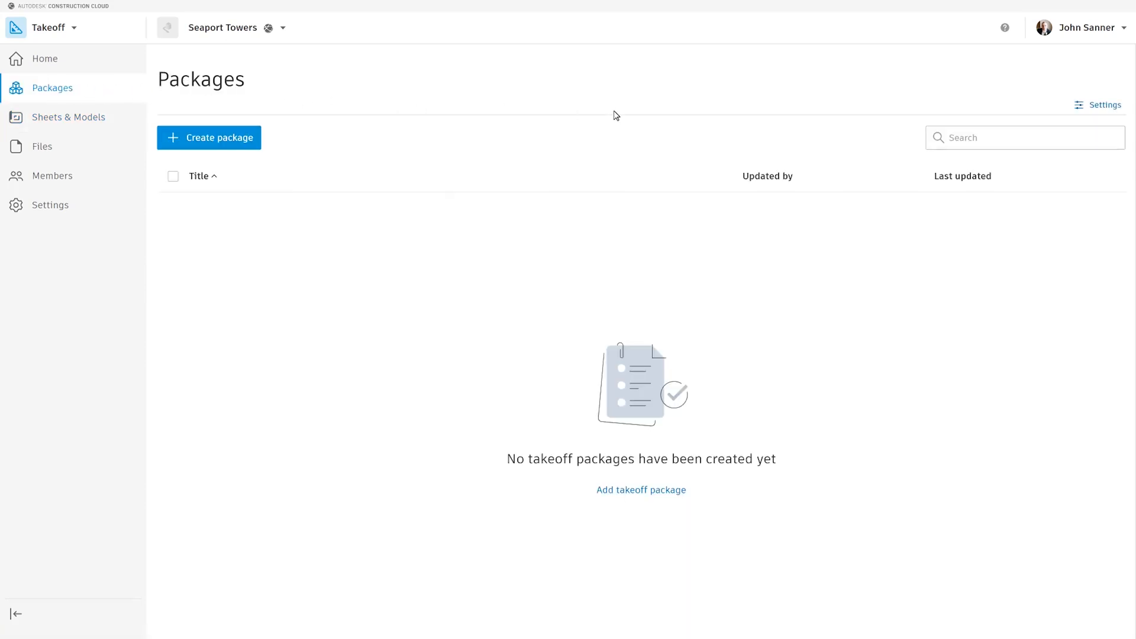
pyautogui.moveTo(1105, 104)
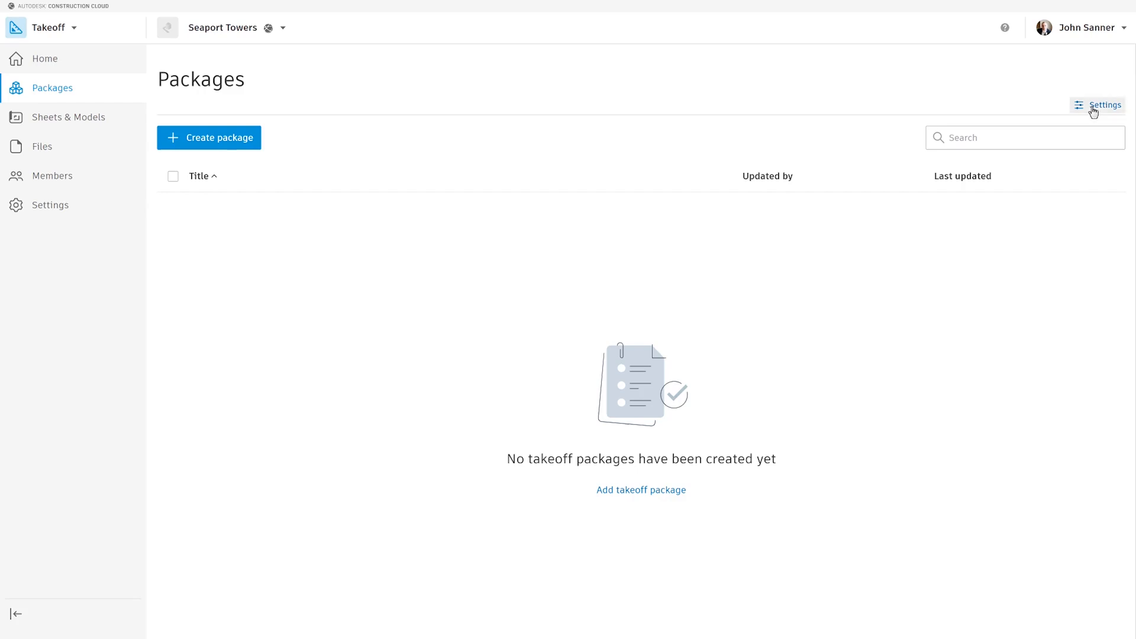
# Export the CustomClassification system to an Excel spreadsheet, review it, and return to Packages
pyautogui.click(1102, 104)
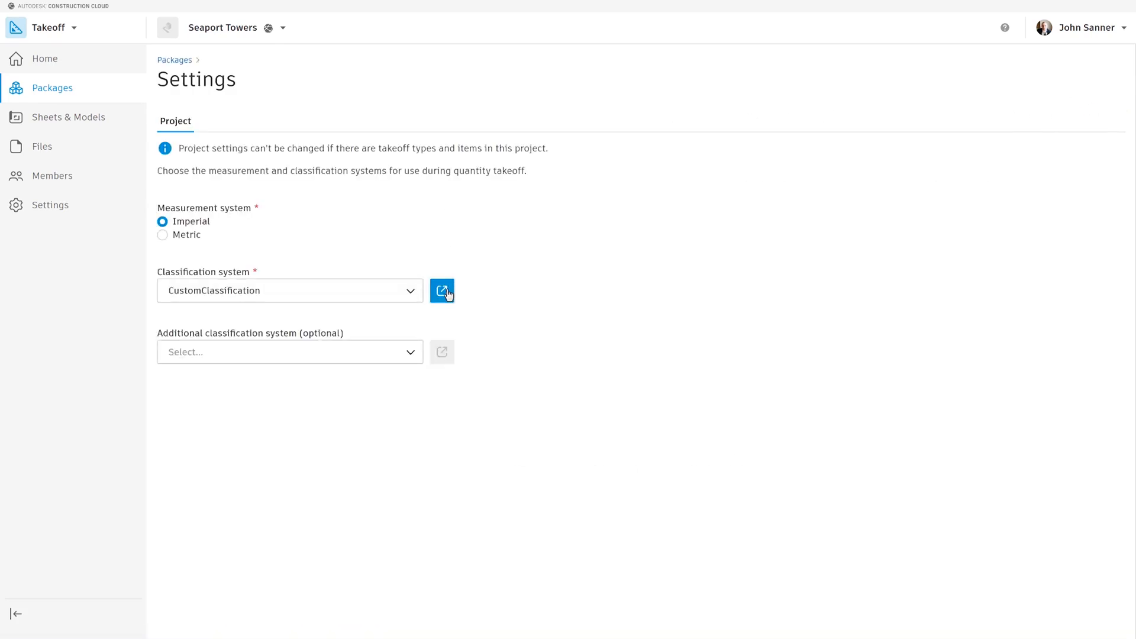
pyautogui.click(442, 291)
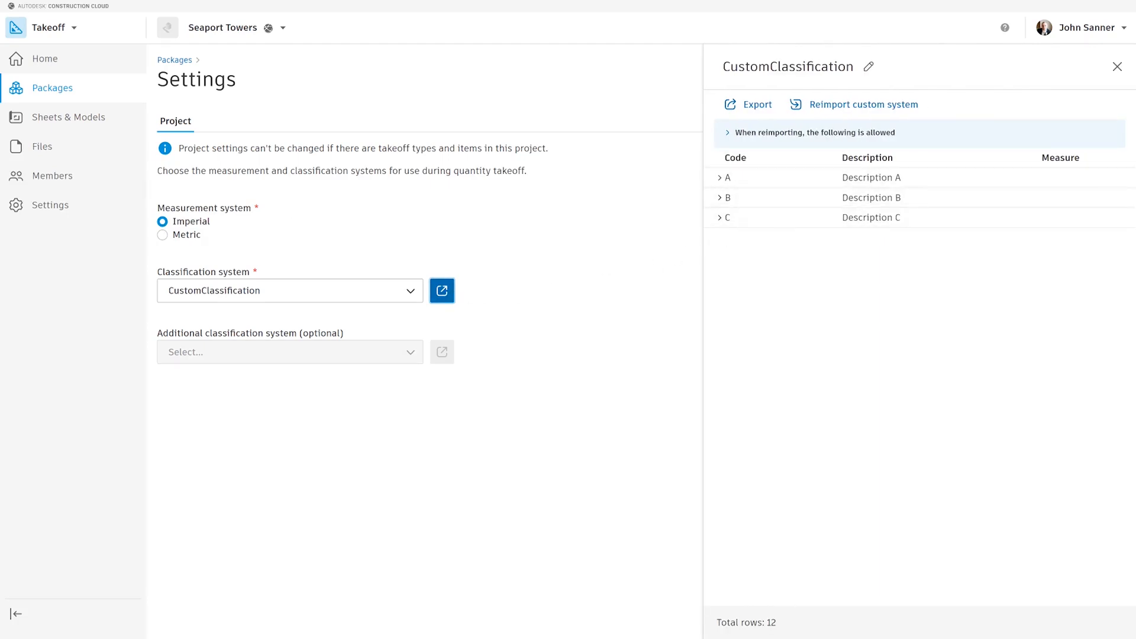
pyautogui.click(440, 290)
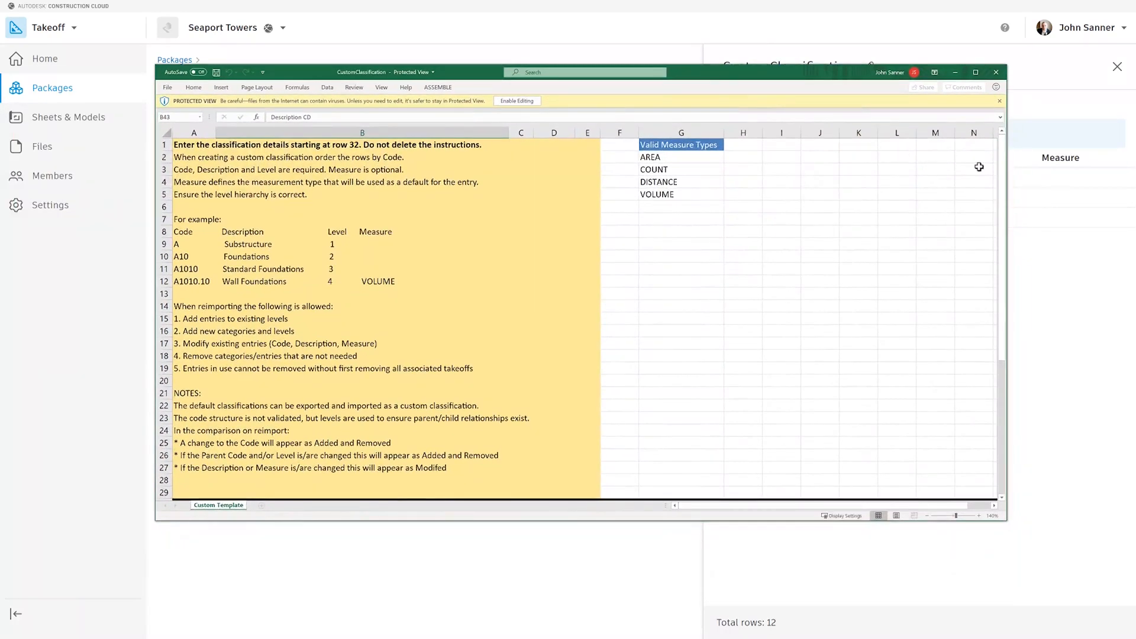
pyautogui.scroll(-3)
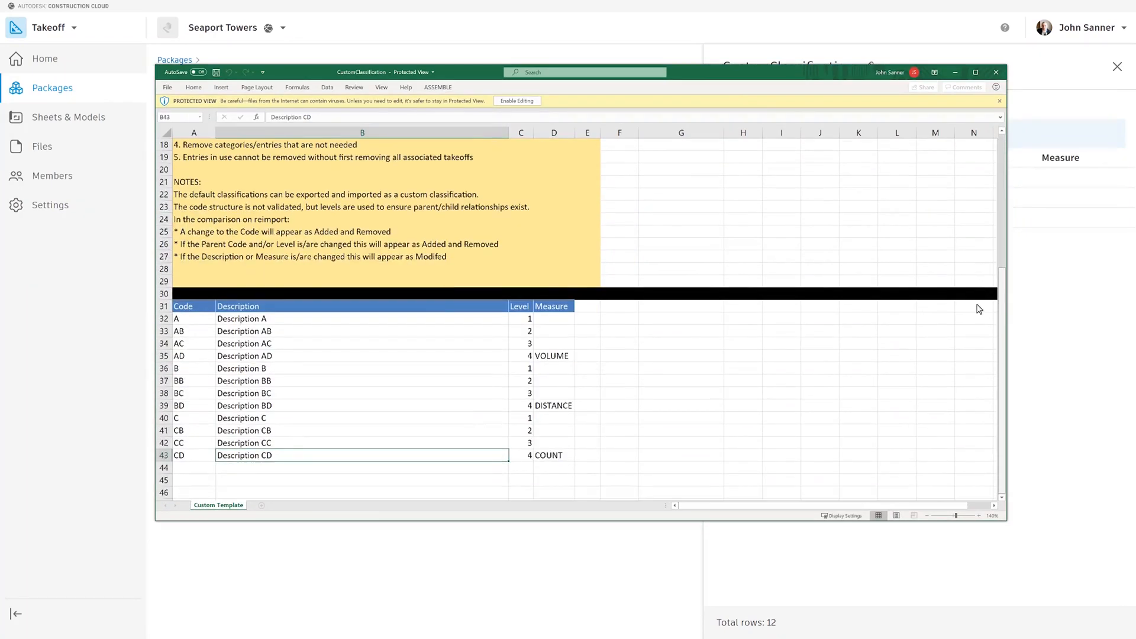
pyautogui.moveTo(949, 151)
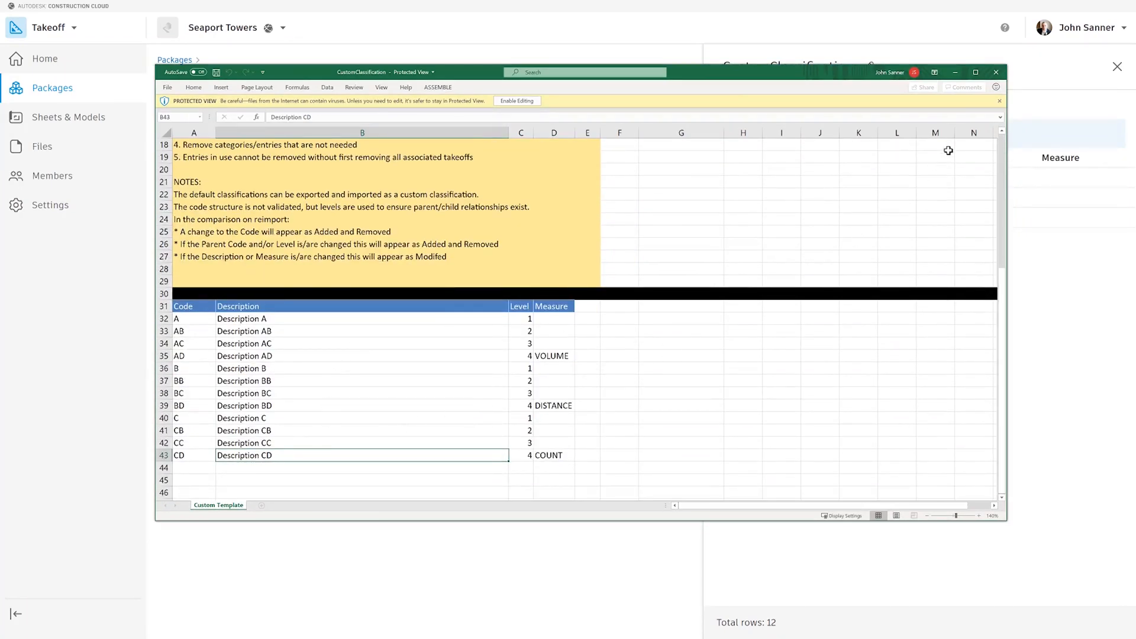
pyautogui.click(995, 72)
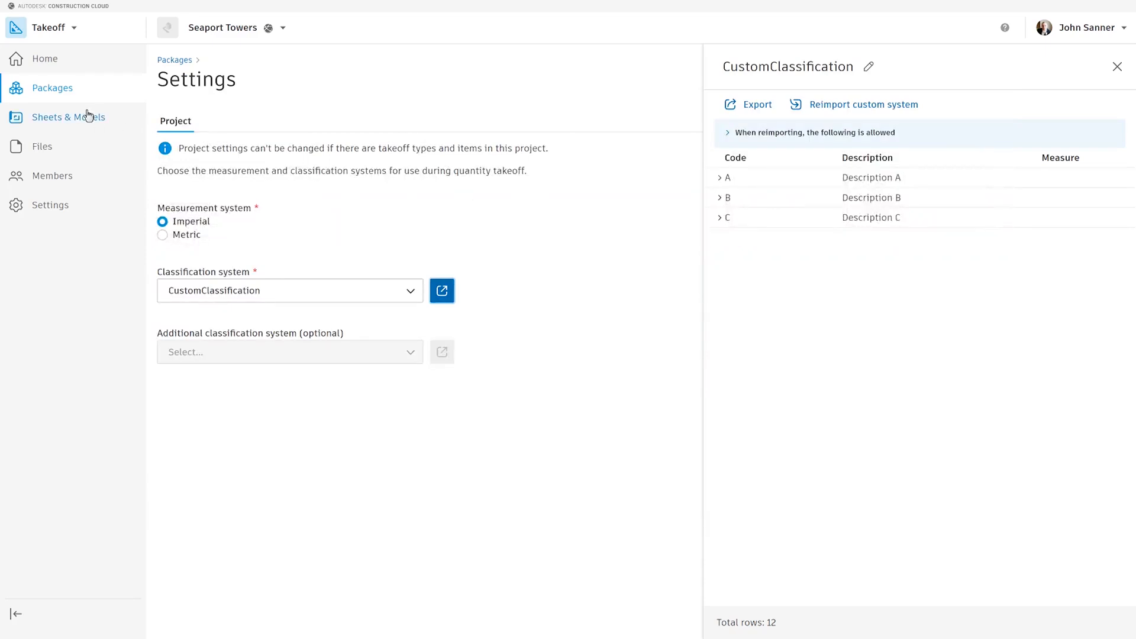
pyautogui.moveTo(52, 87)
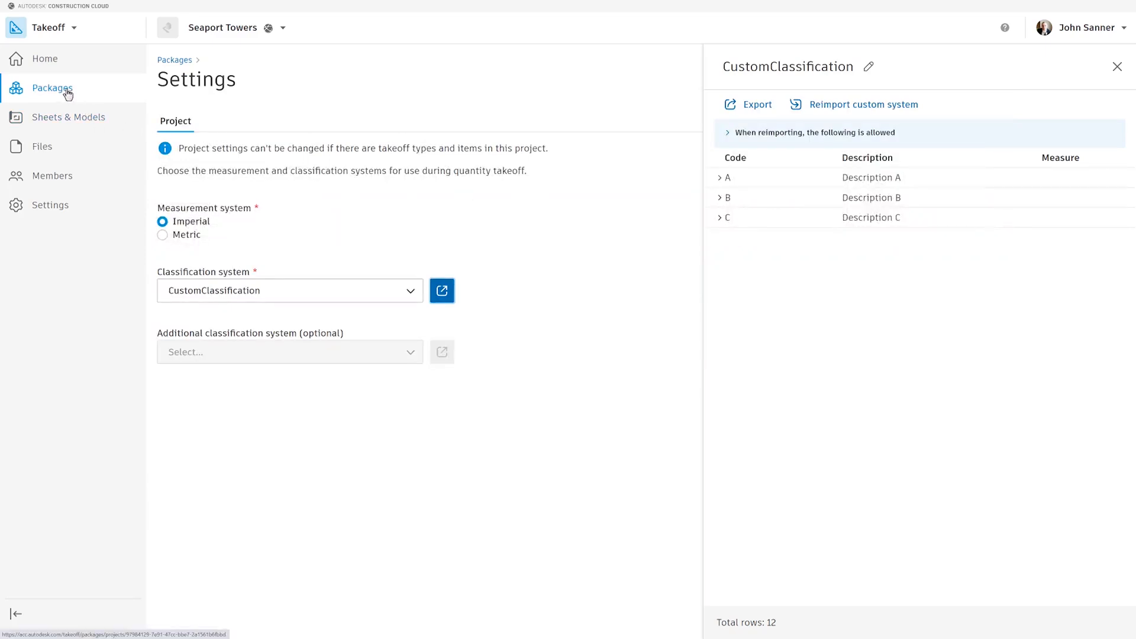
pyautogui.click(52, 87)
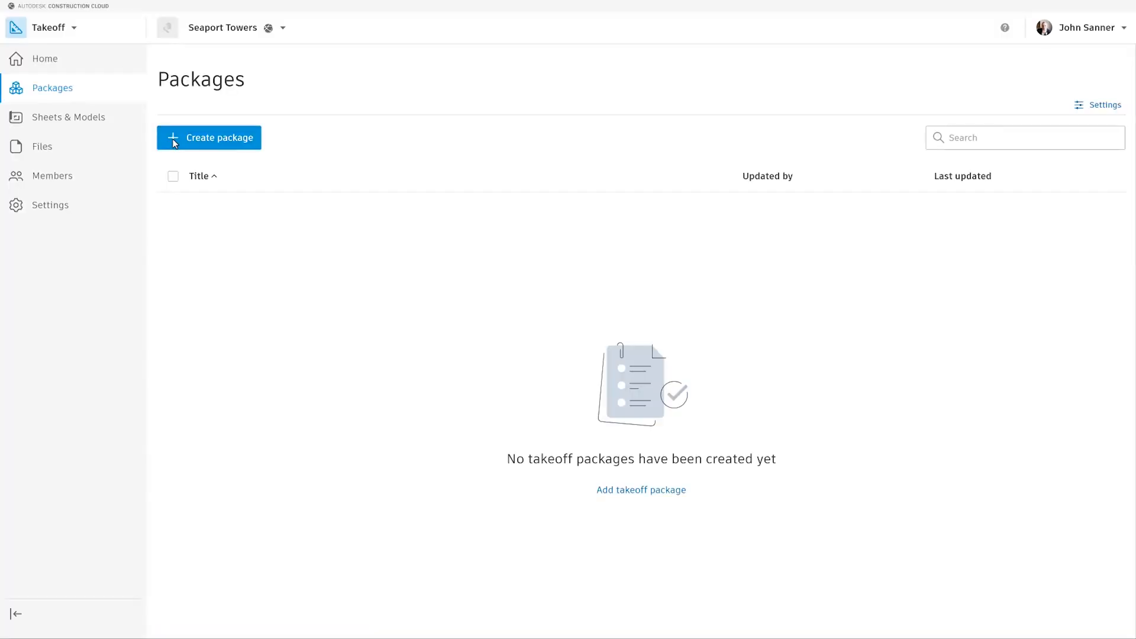
# Create a new takeoff package titled 'Ceilings'
pyautogui.click(209, 138)
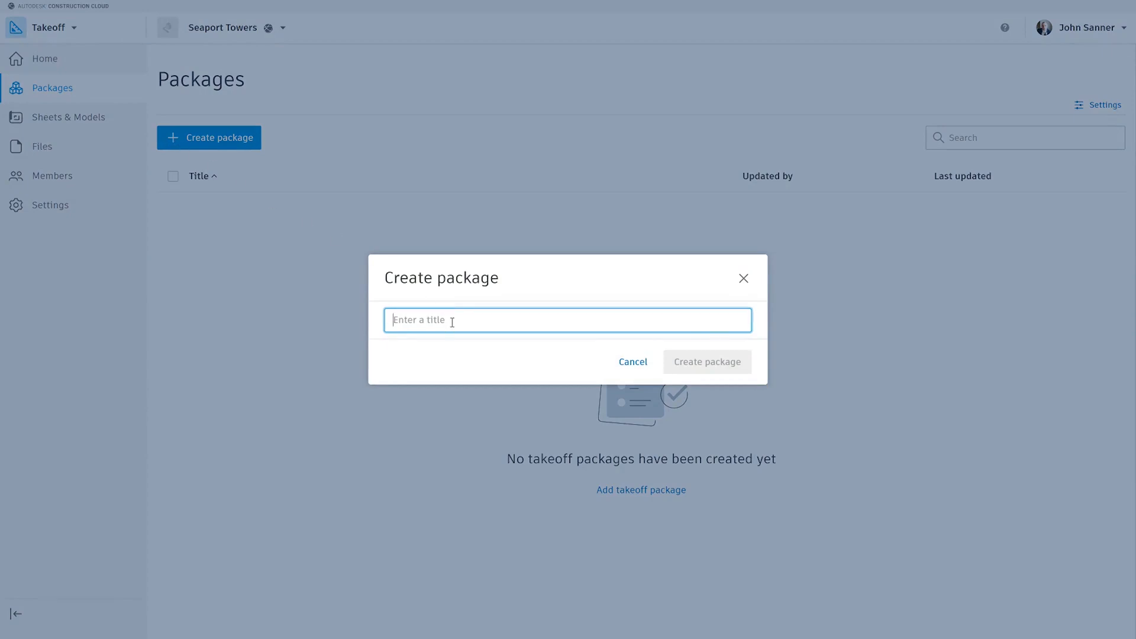
pyautogui.write('Ceilings')
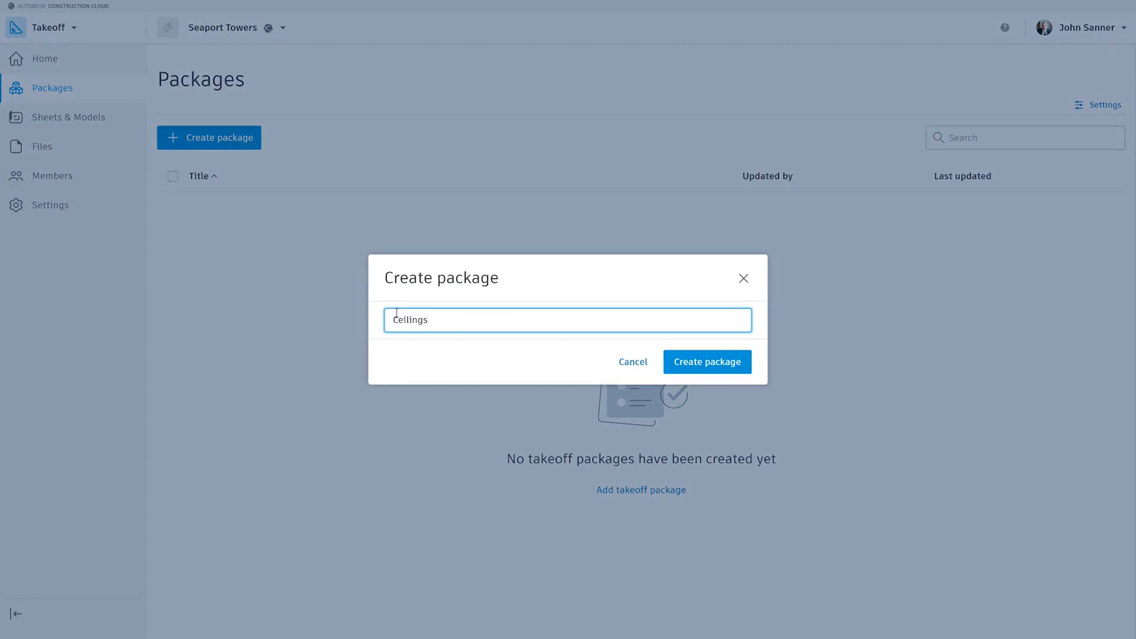
pyautogui.click(706, 362)
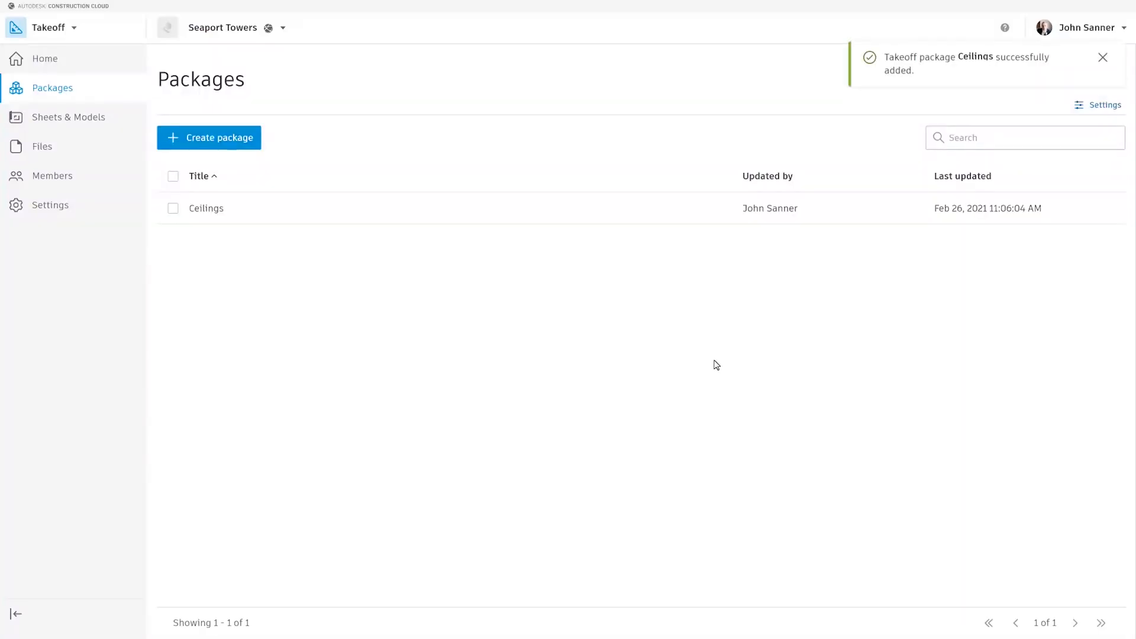
pyautogui.moveTo(210, 216)
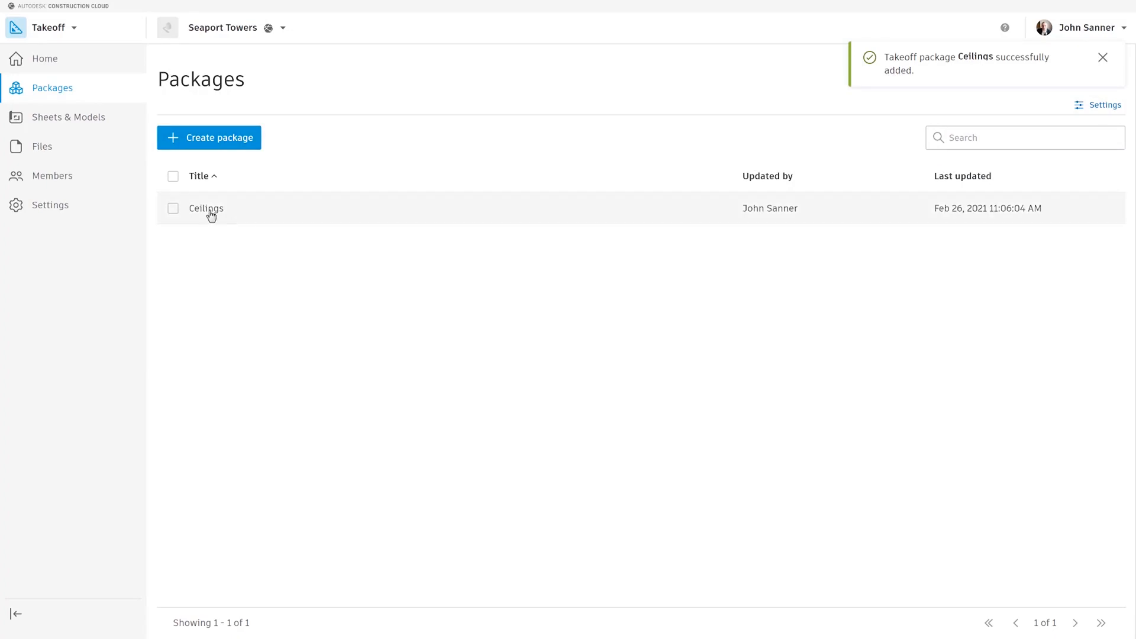
# Open sheet A-131A by searching 'Ceiling' and calibrate it to 1/8" = 1'-0" from the 11'-3 1/2" dimension
pyautogui.click(206, 208)
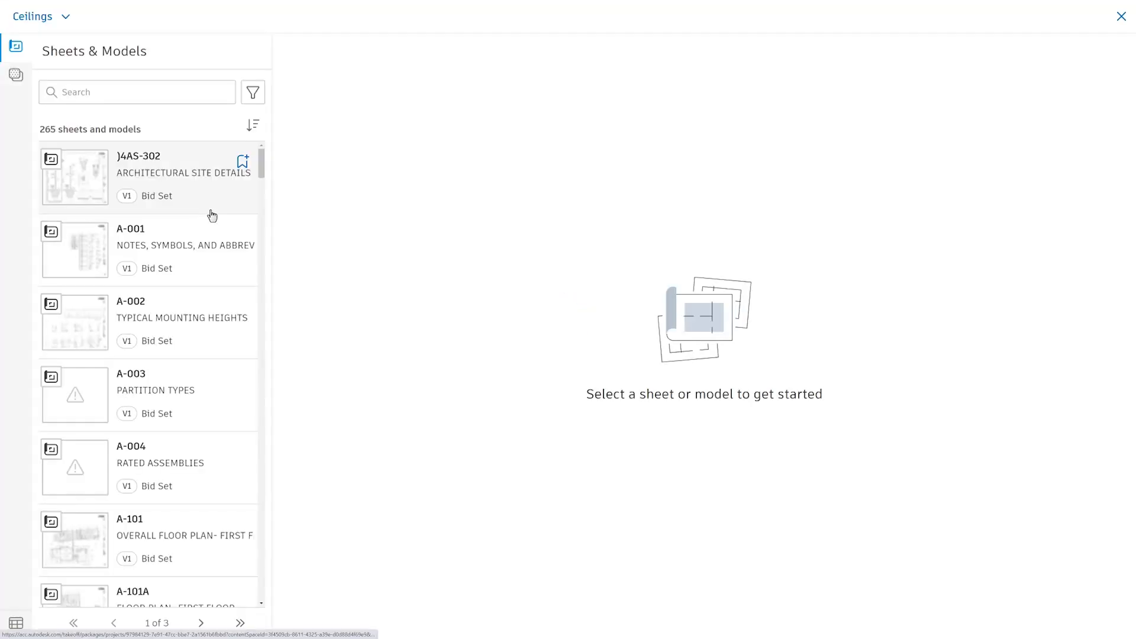
pyautogui.write('Ceiling')
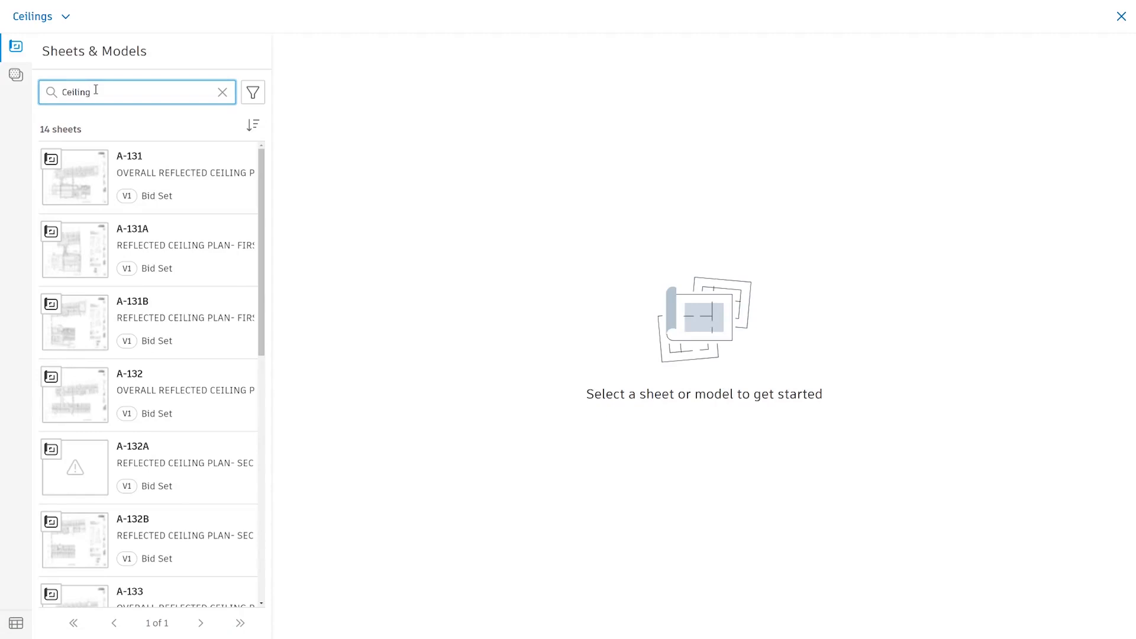
pyautogui.moveTo(245, 190)
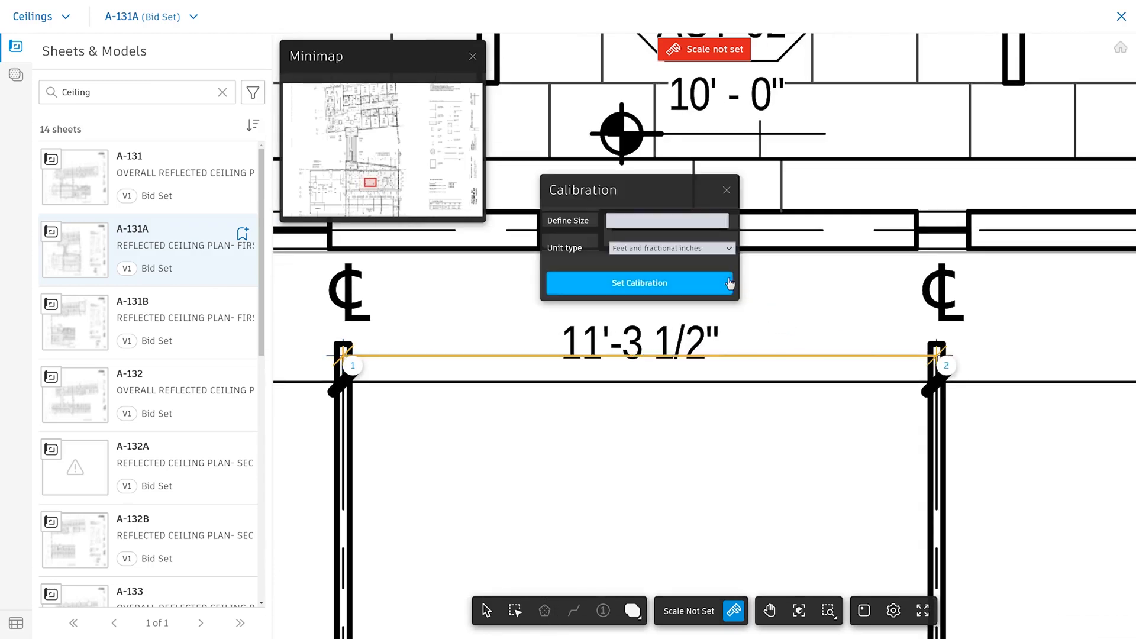
pyautogui.write('11\'-3 1/2"')
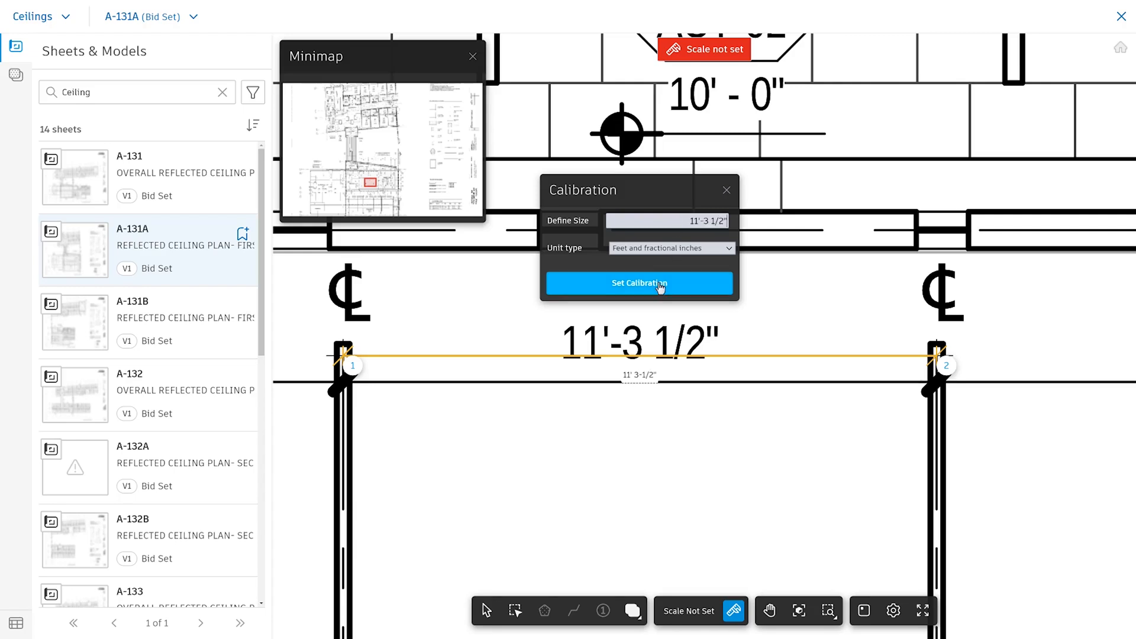
pyautogui.click(639, 283)
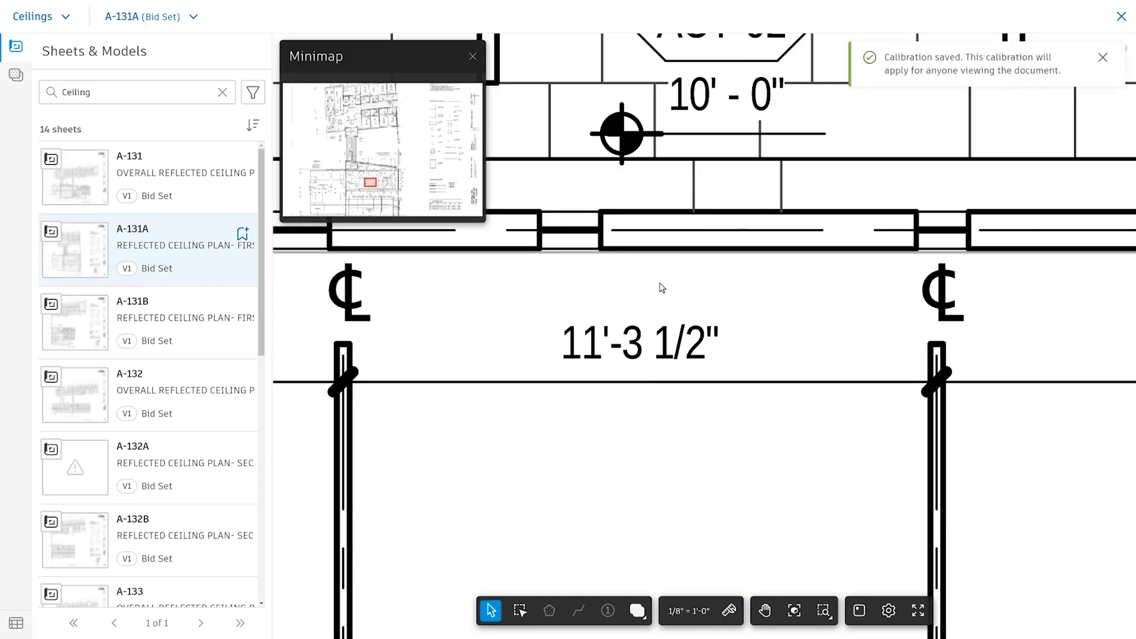
pyautogui.click(1103, 57)
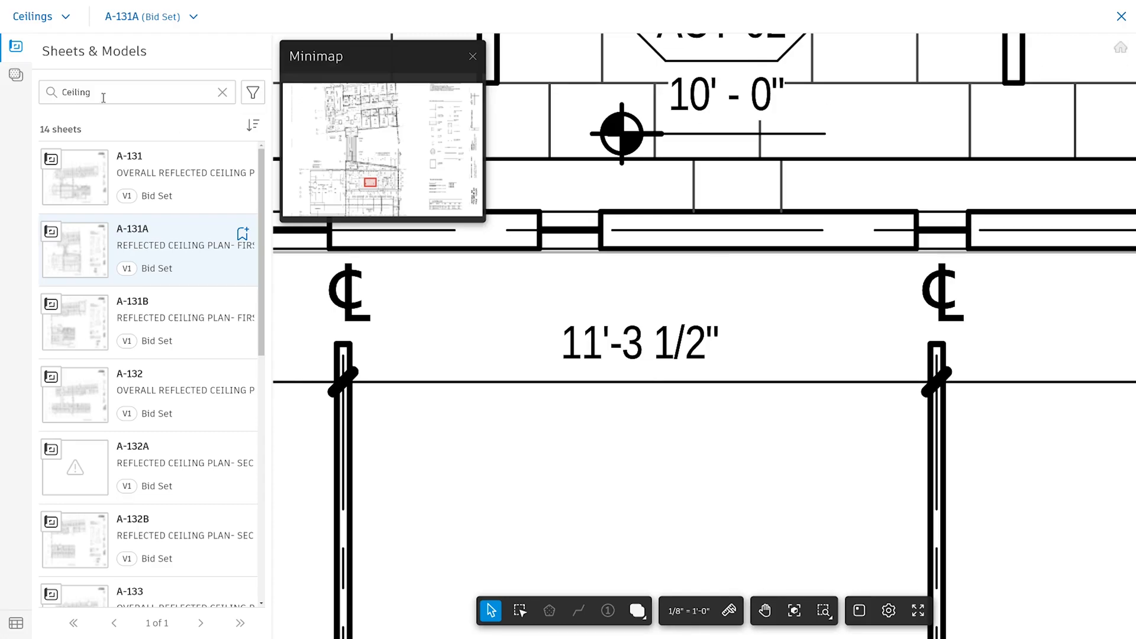
# Name the new area takeoff type ACT-01 and set its fill colour to blue
pyautogui.click(16, 75)
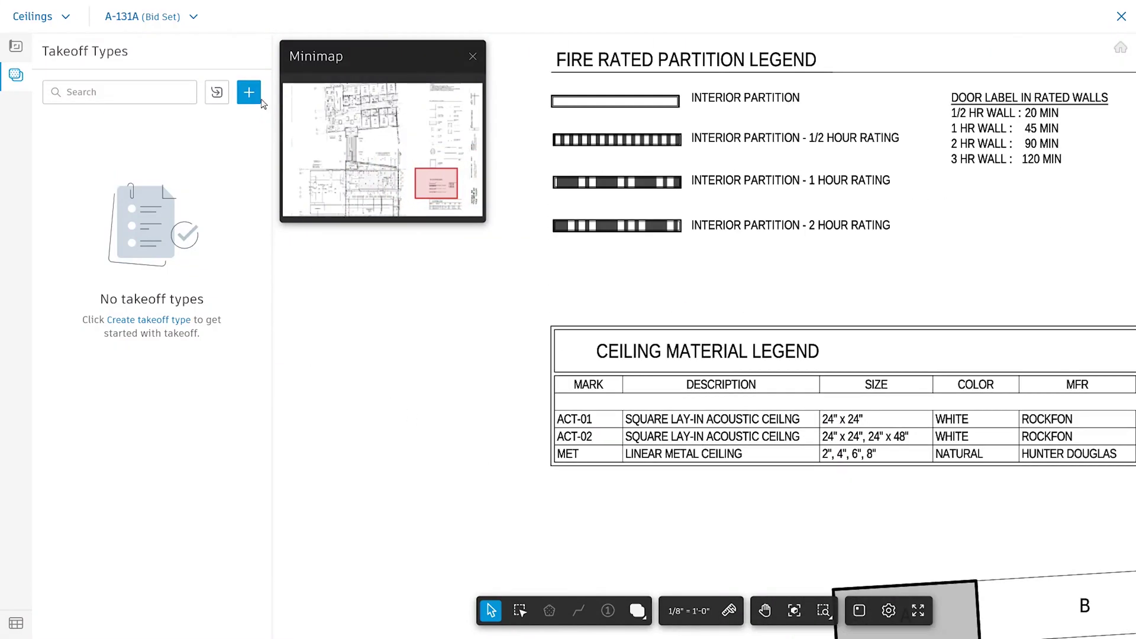
pyautogui.click(249, 92)
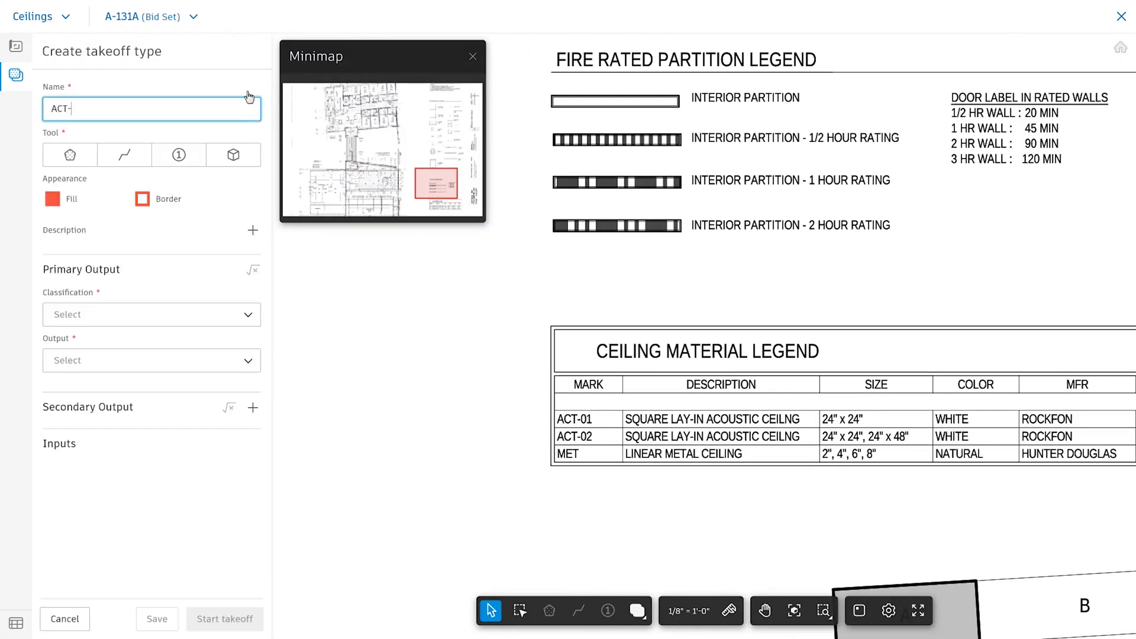
pyautogui.write('01')
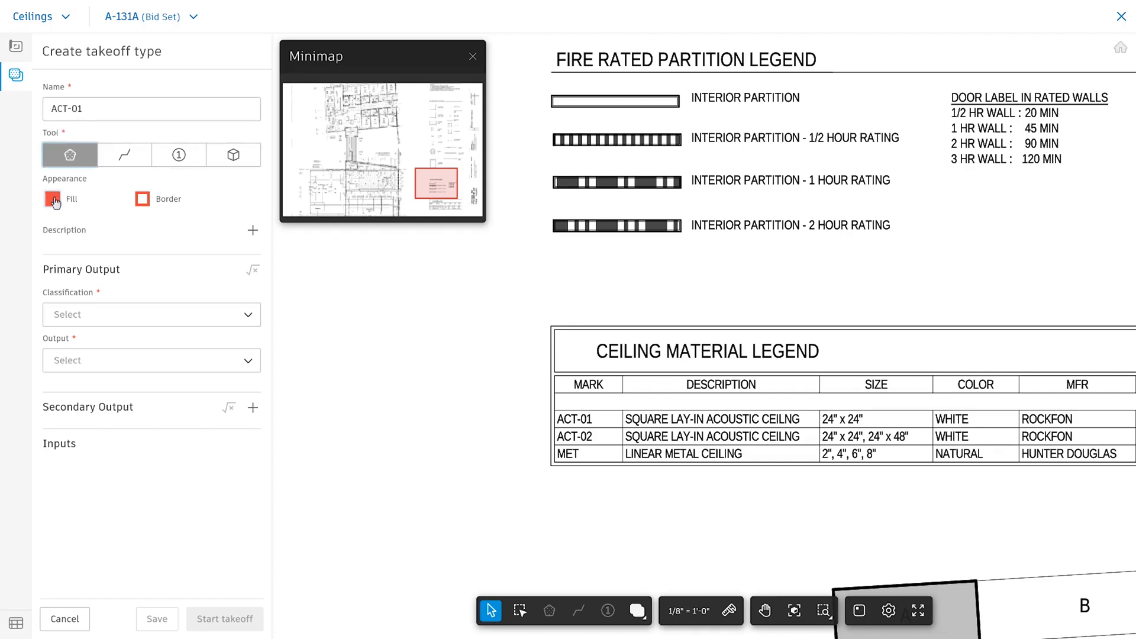
pyautogui.click(140, 198)
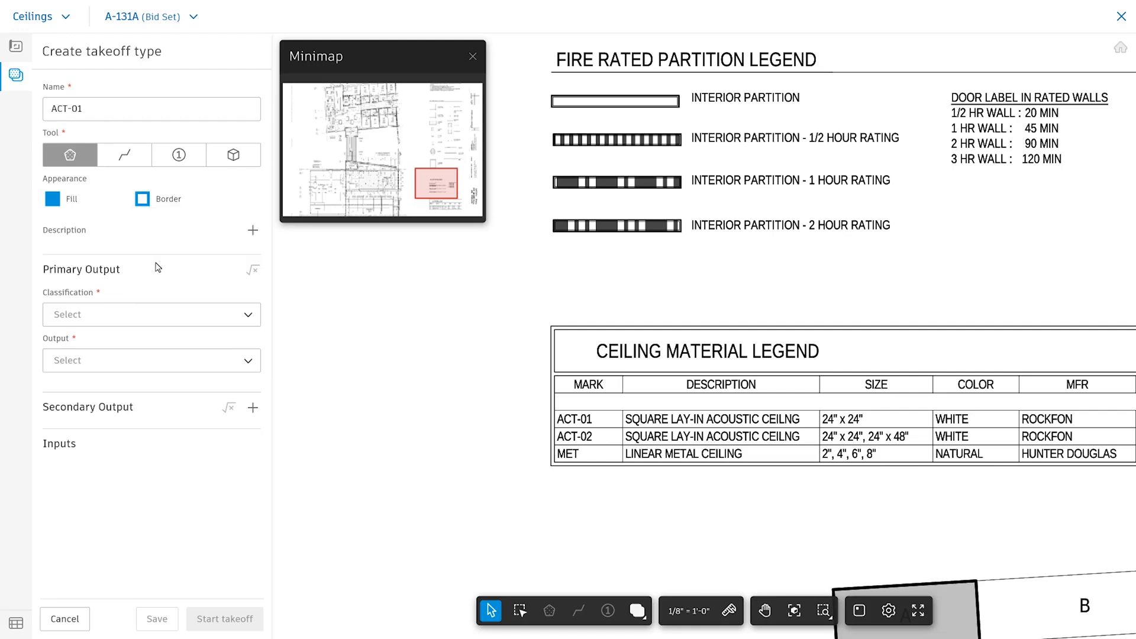
# Describe it as 'Square Lay-In Acoustical Ceiling' and classify it under 095100 Acoustical Panel Ceilings
pyautogui.write('Squar')
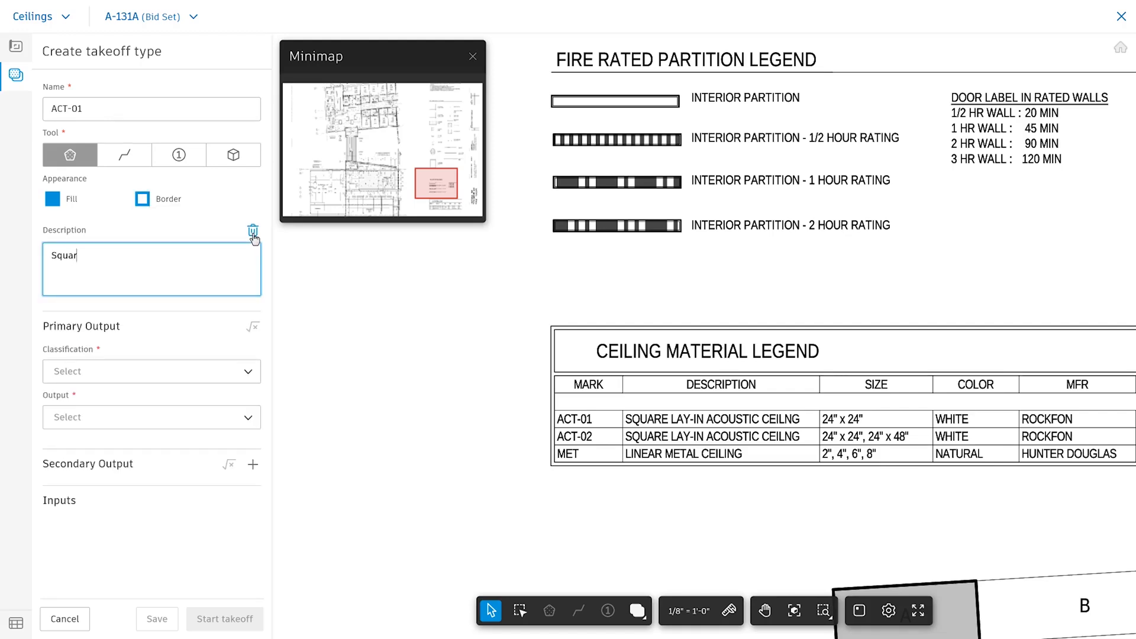
pyautogui.write('e Lay-In')
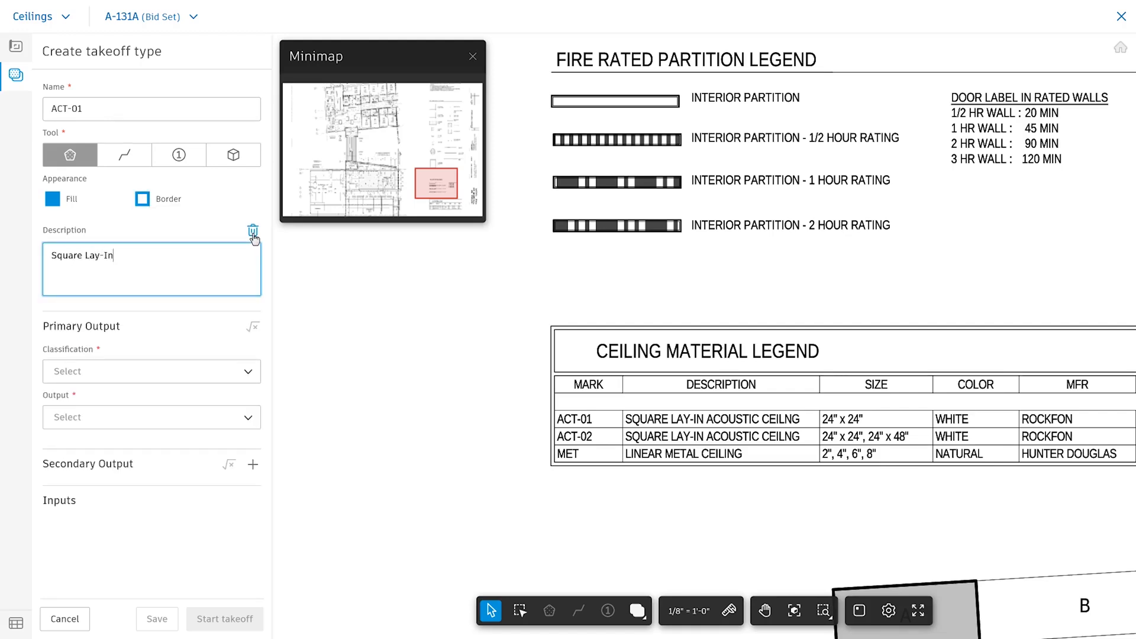
pyautogui.write('Acoustical Ceiling')
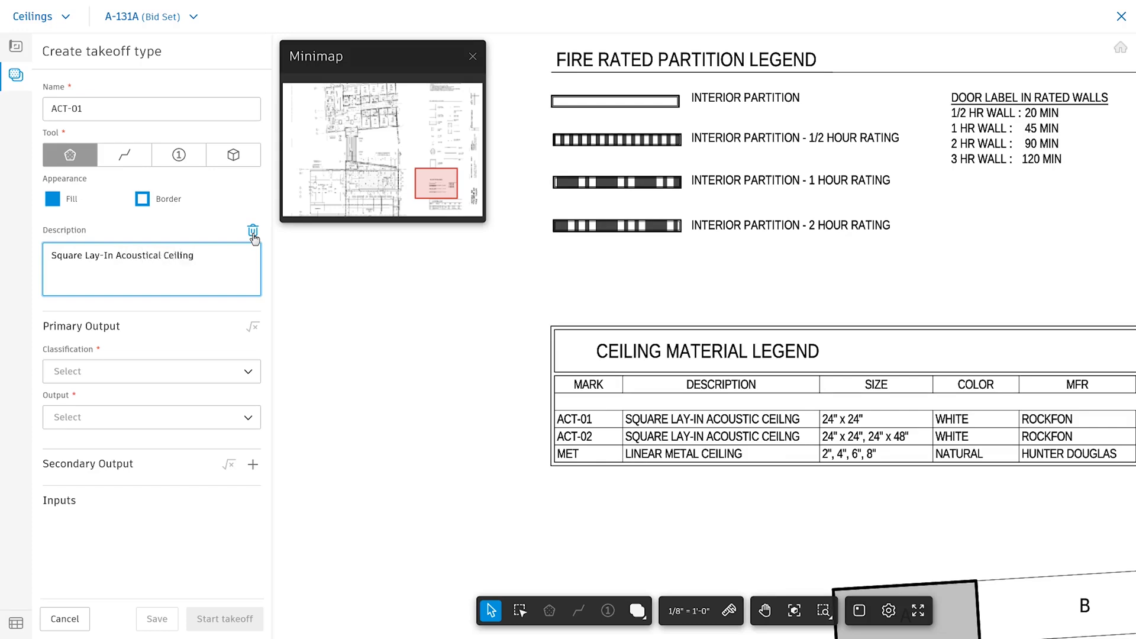
pyautogui.click(151, 371)
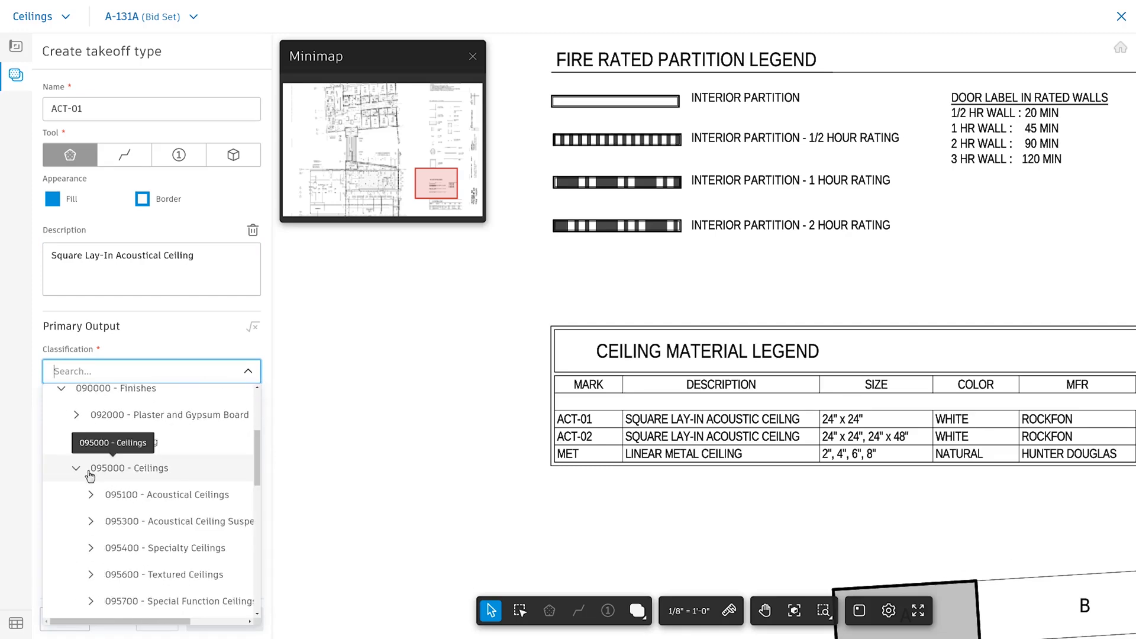
pyautogui.click(91, 495)
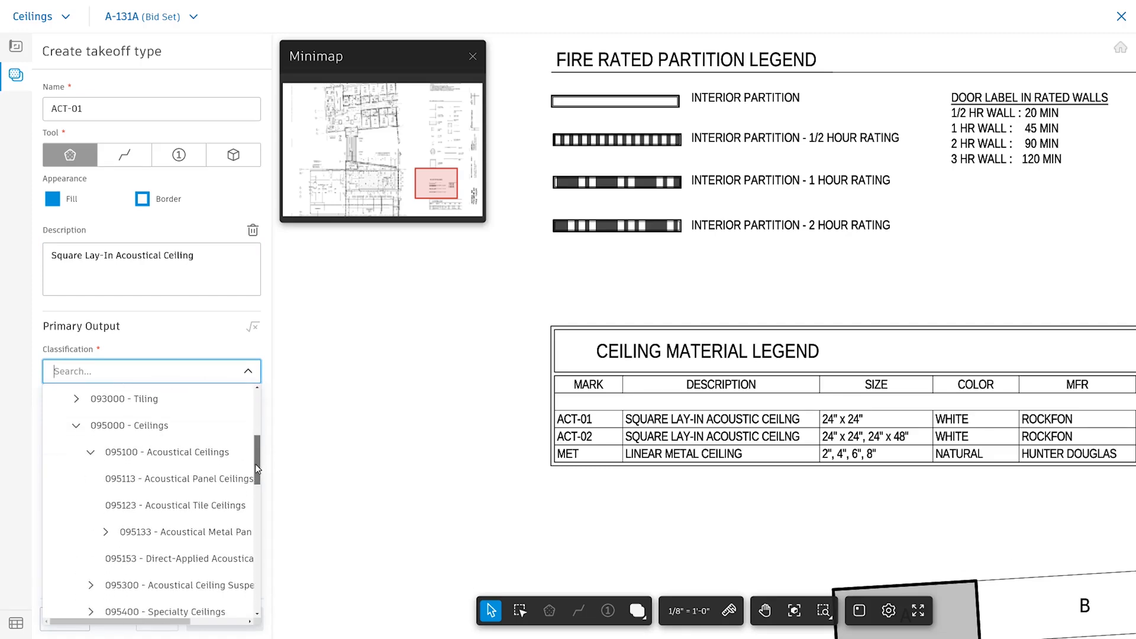
pyautogui.click(185, 479)
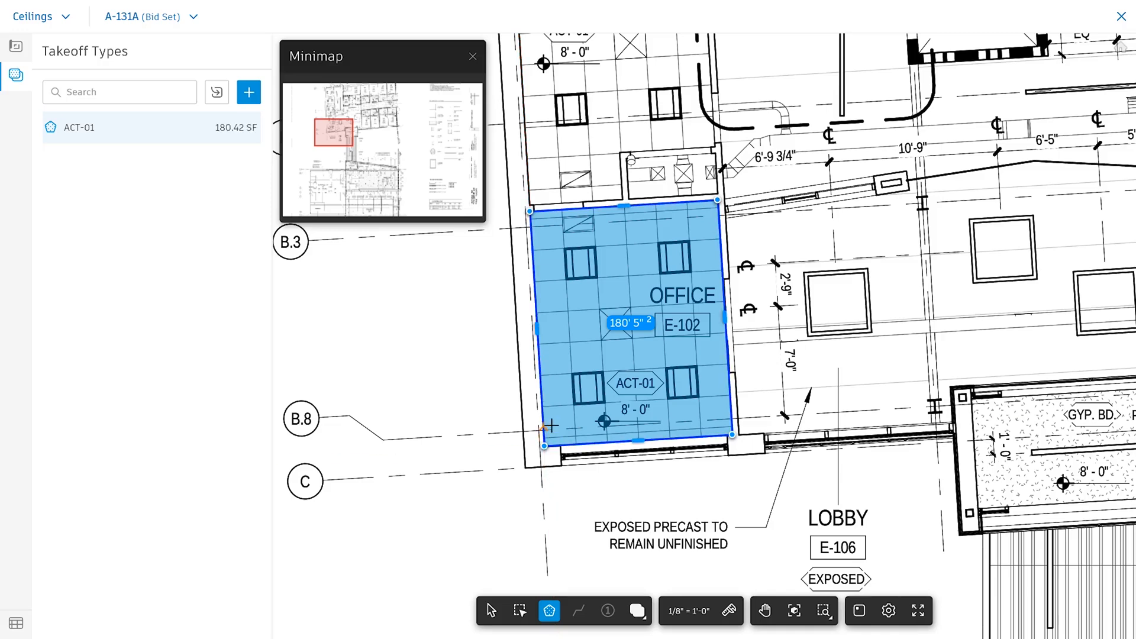
# Review the 180.42 SF ACT-01 ceiling in the Inventory, then switch to the architectural 3D model
pyautogui.click(16, 623)
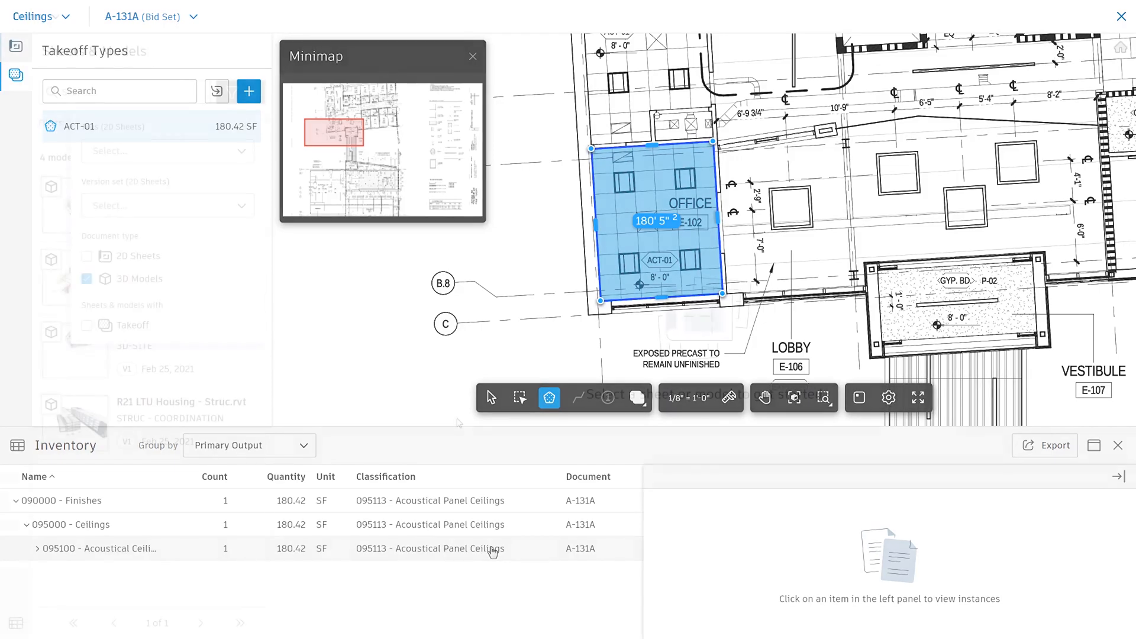
pyautogui.click(32, 16)
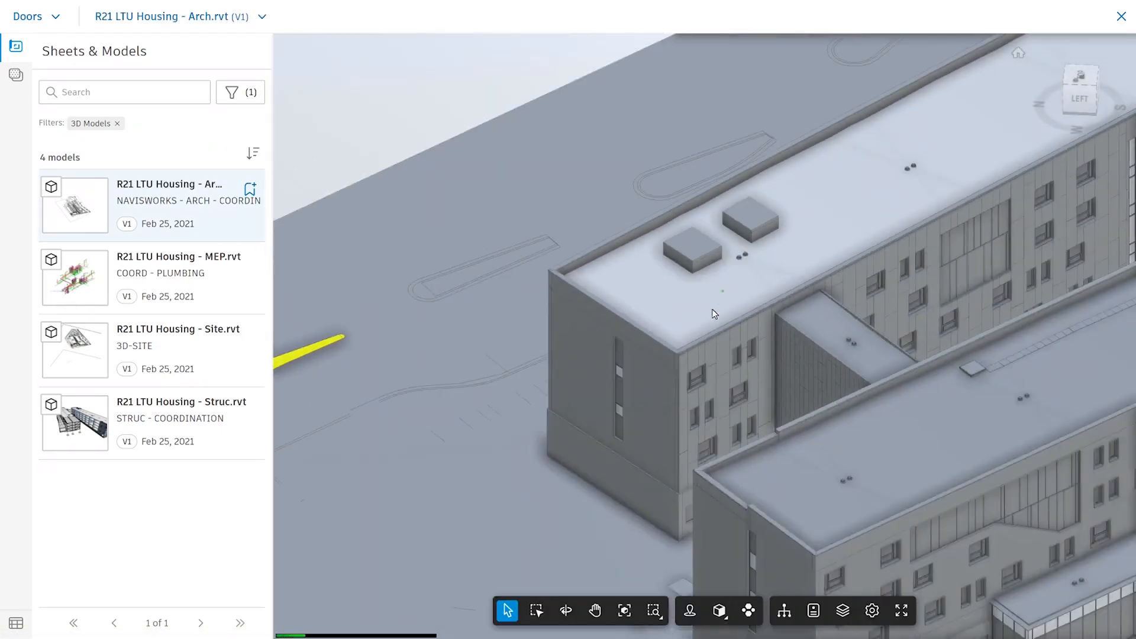
# Add a Z section plane and select every FP01_DR01 - 36x84 door in the model
pyautogui.click(720, 611)
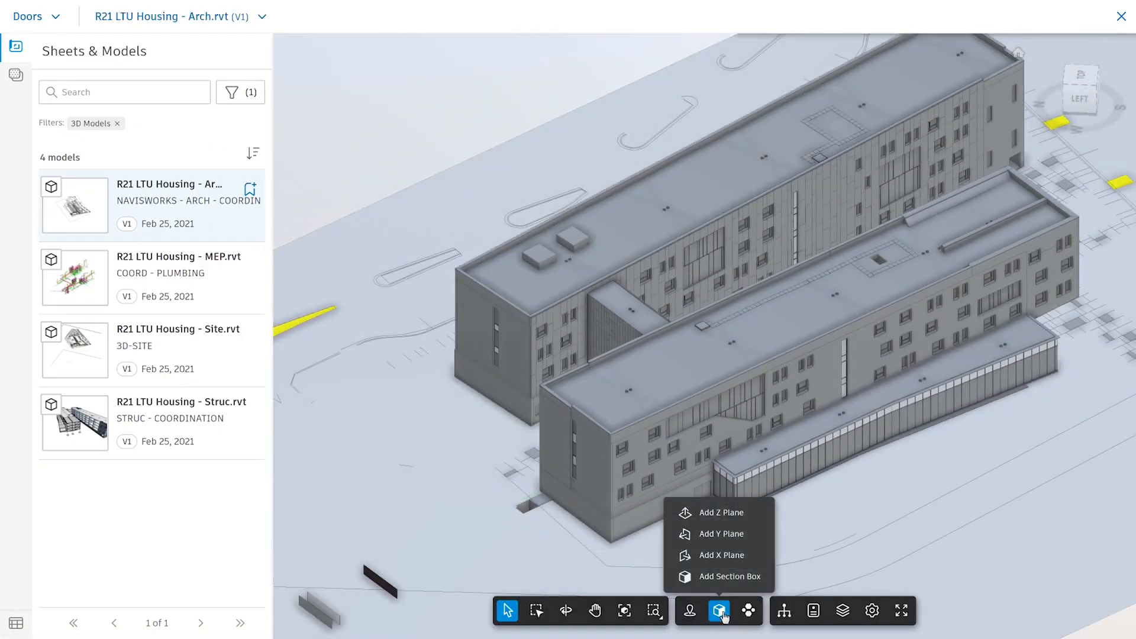
pyautogui.click(720, 512)
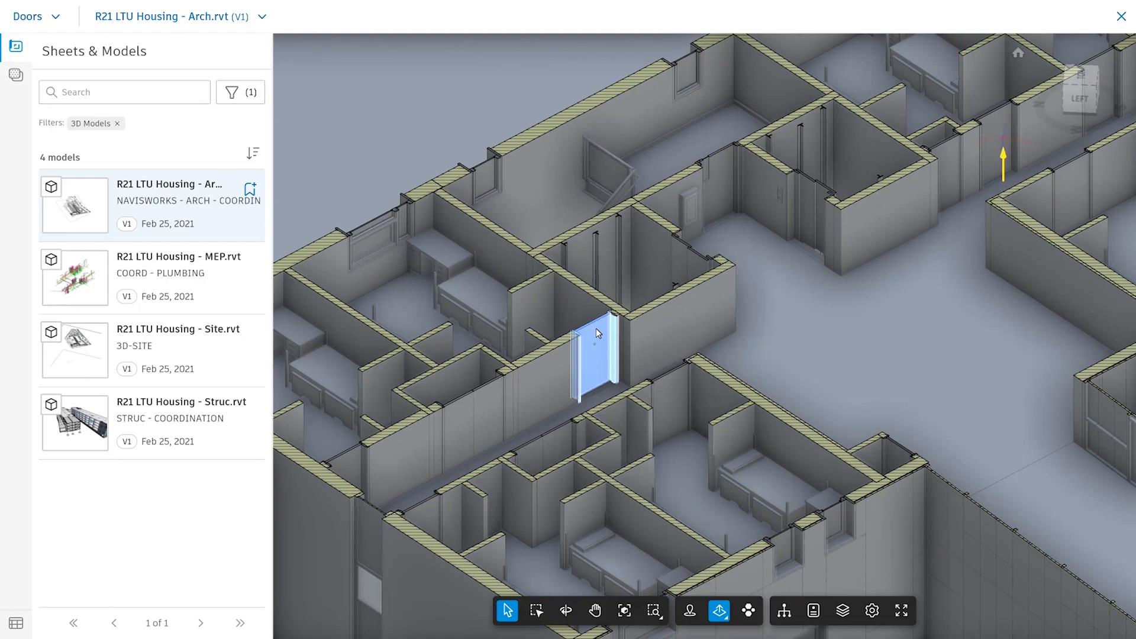
pyautogui.rightClick(598, 333)
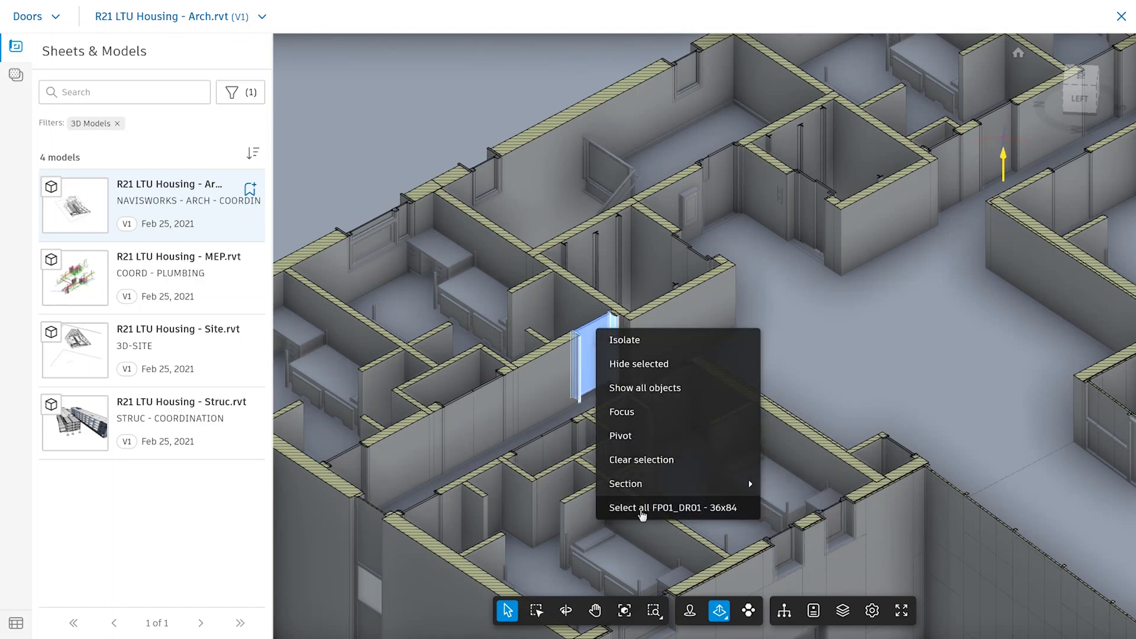
pyautogui.click(669, 507)
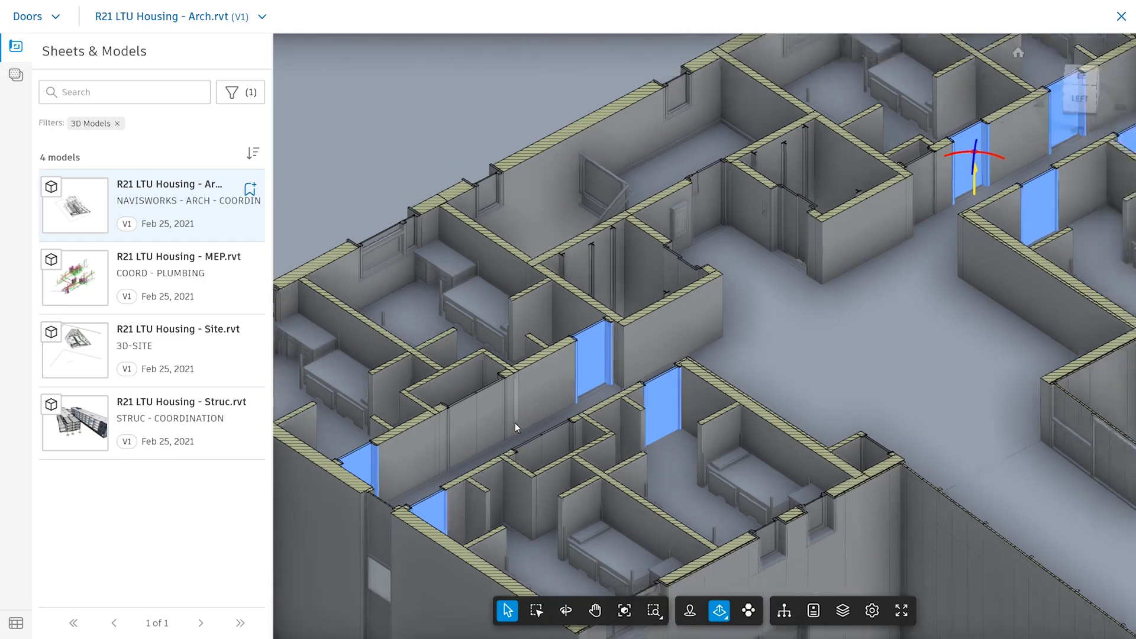
pyautogui.click(15, 74)
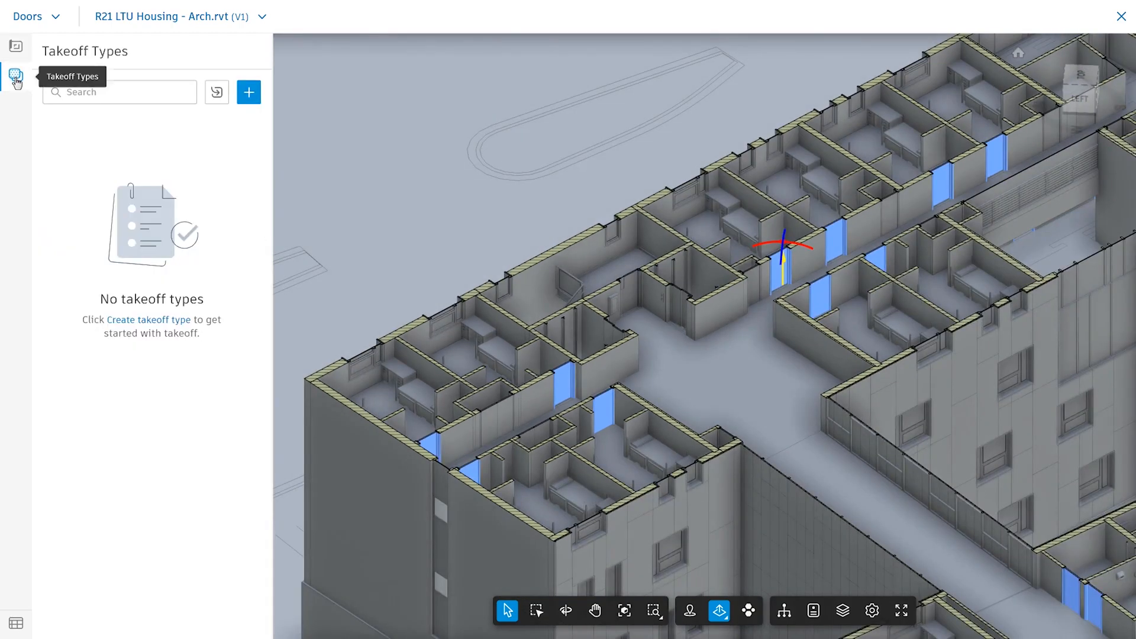
# Create the FP01_DR01 - 36x84 takeoff type described 'Dorm Room Doors', classified 081000 Doors and Frames
pyautogui.click(248, 91)
pyautogui.write('FP01_DR01 - 36x84')
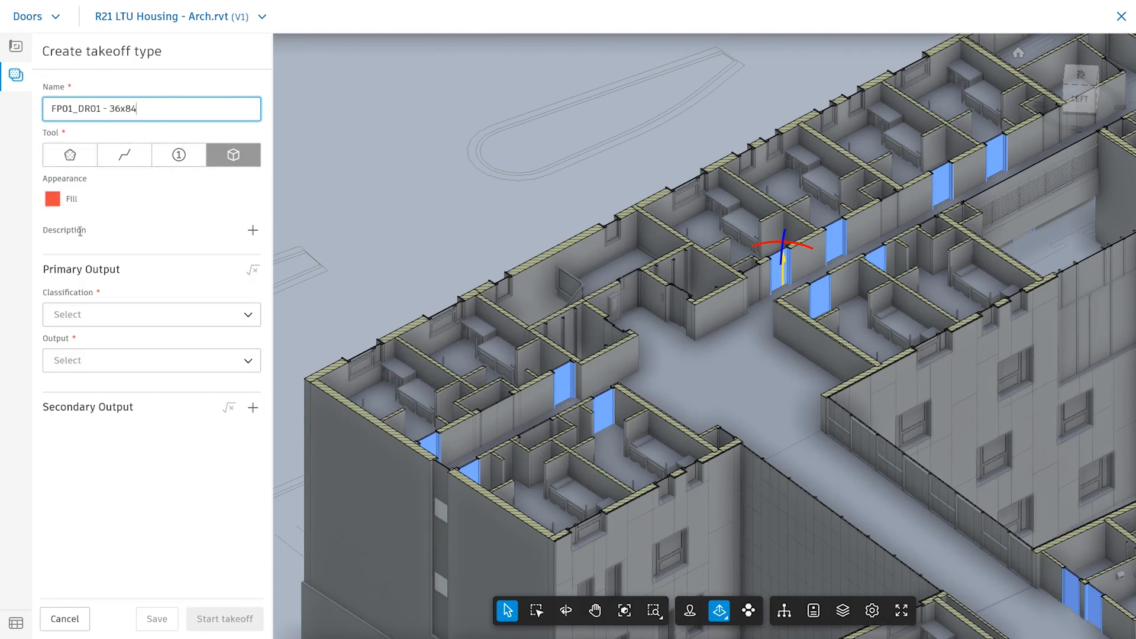
pyautogui.click(252, 230)
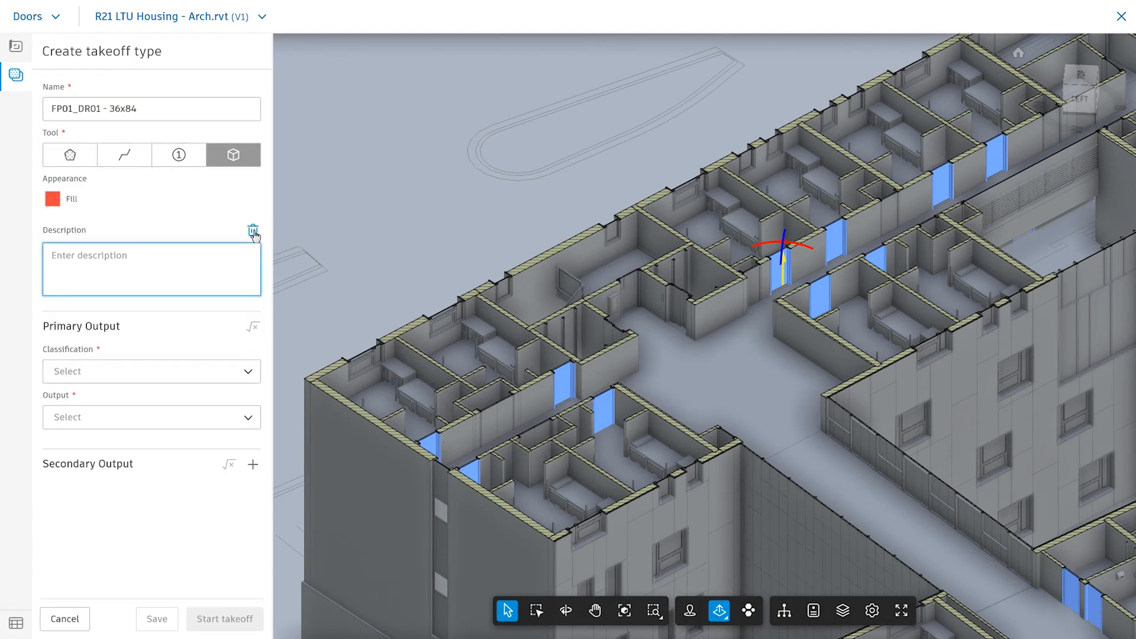
pyautogui.write('Dorm Room Doors')
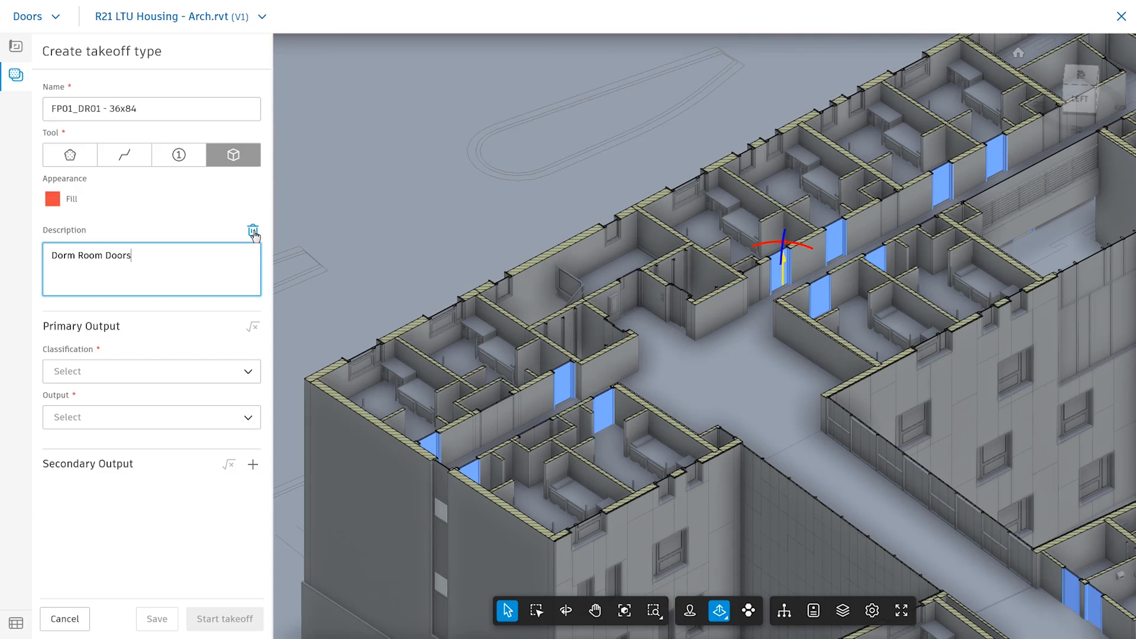
pyautogui.click(151, 371)
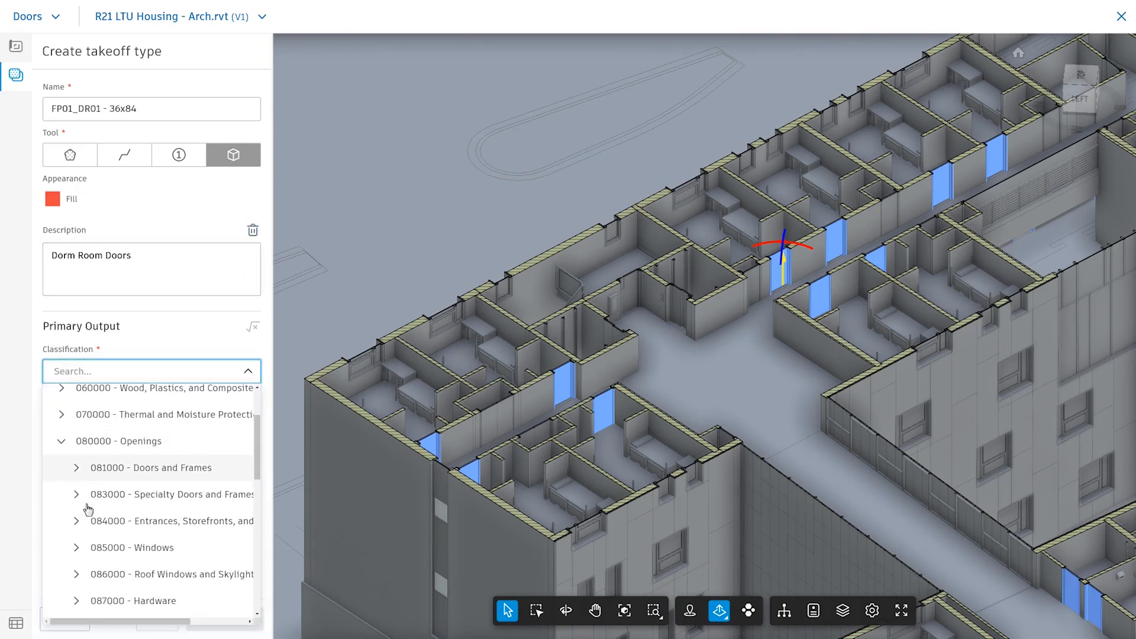
pyautogui.click(152, 467)
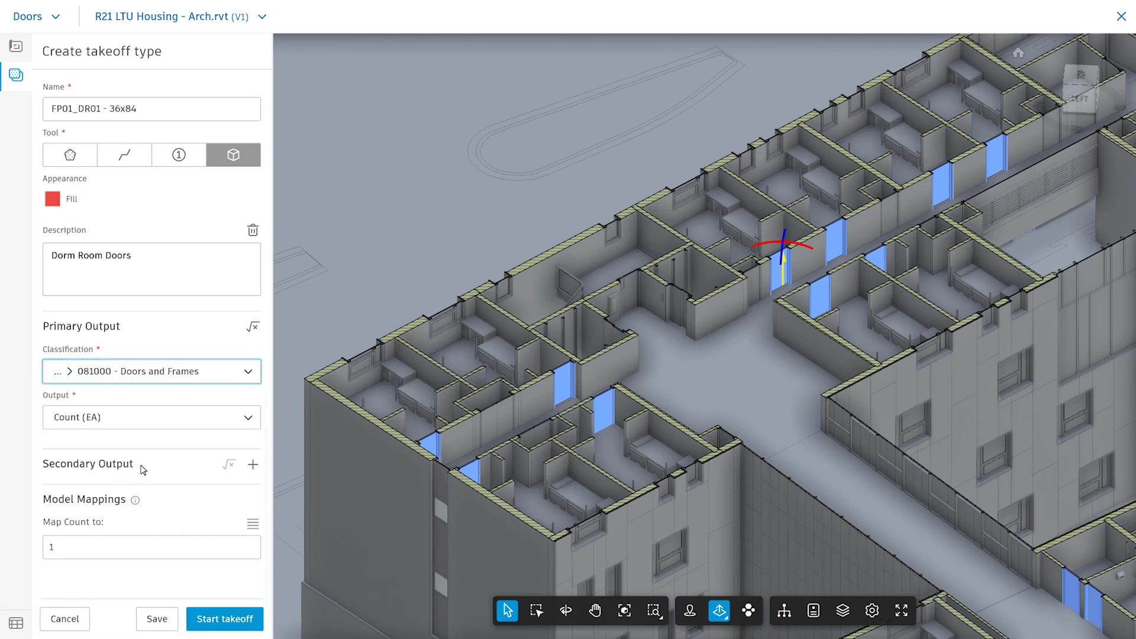
pyautogui.moveTo(133, 587)
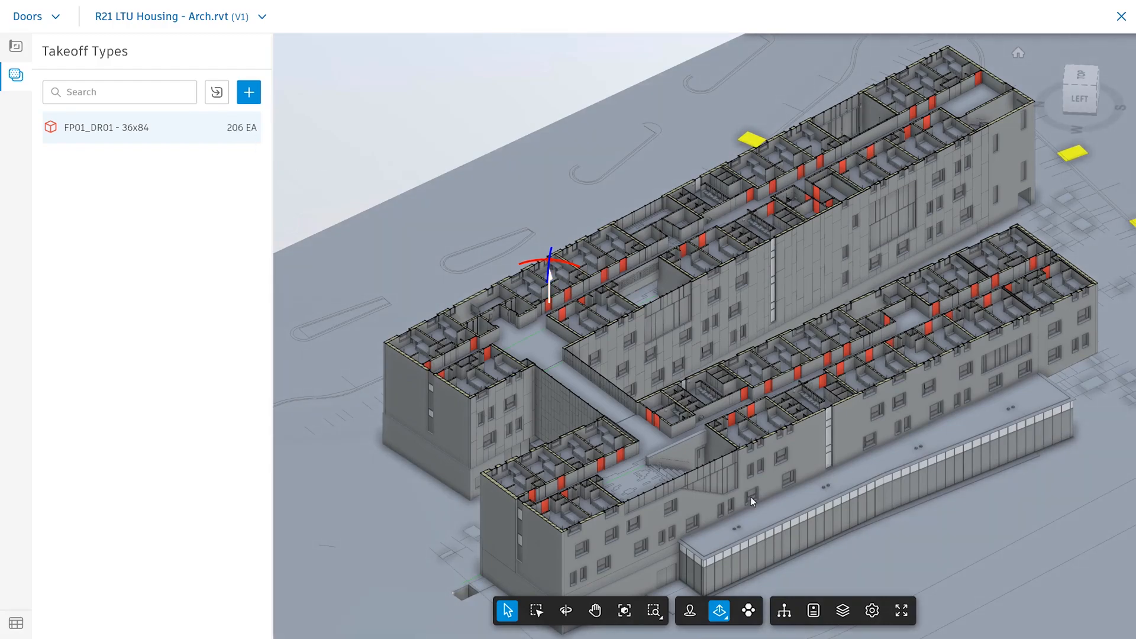
# Group the model into category clusters such as Curtain Panels and Furniture
pyautogui.click(748, 611)
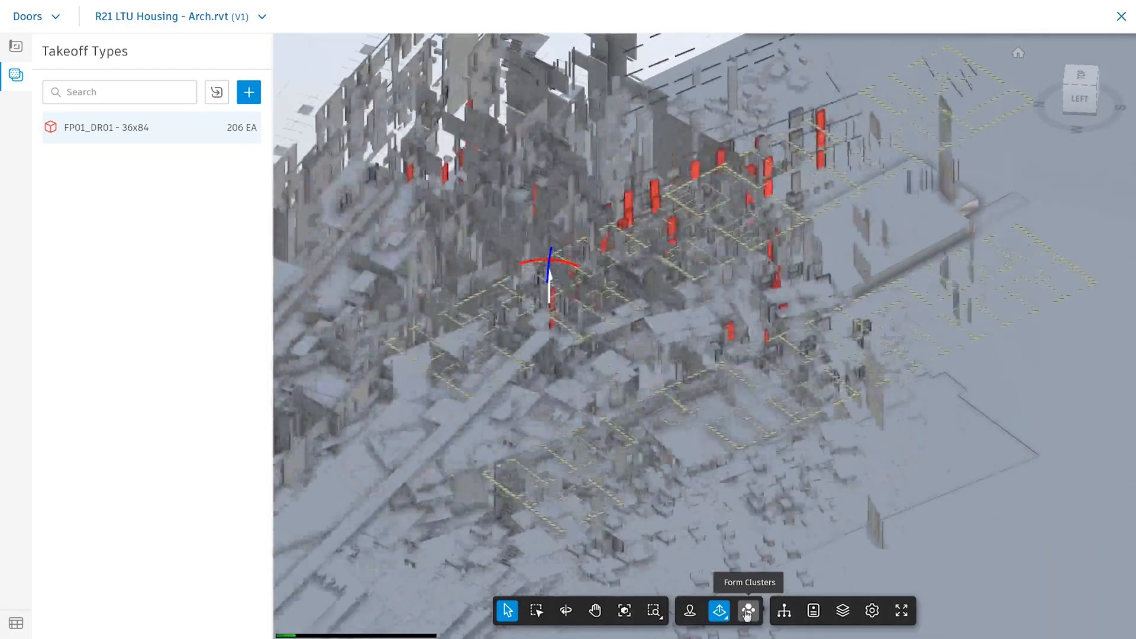
pyautogui.click(748, 611)
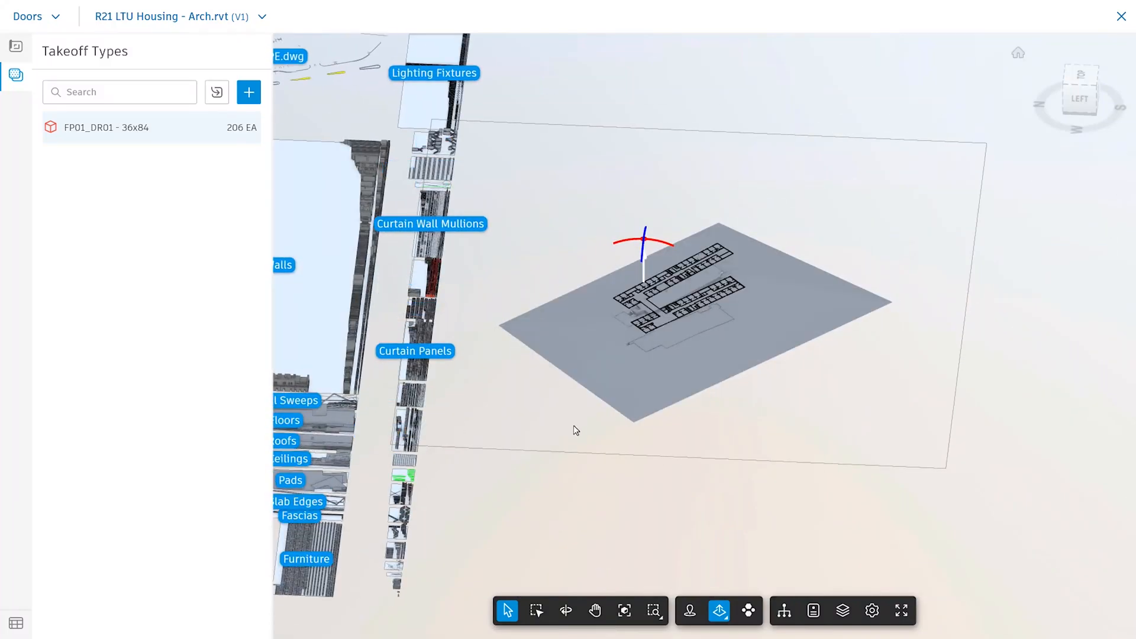